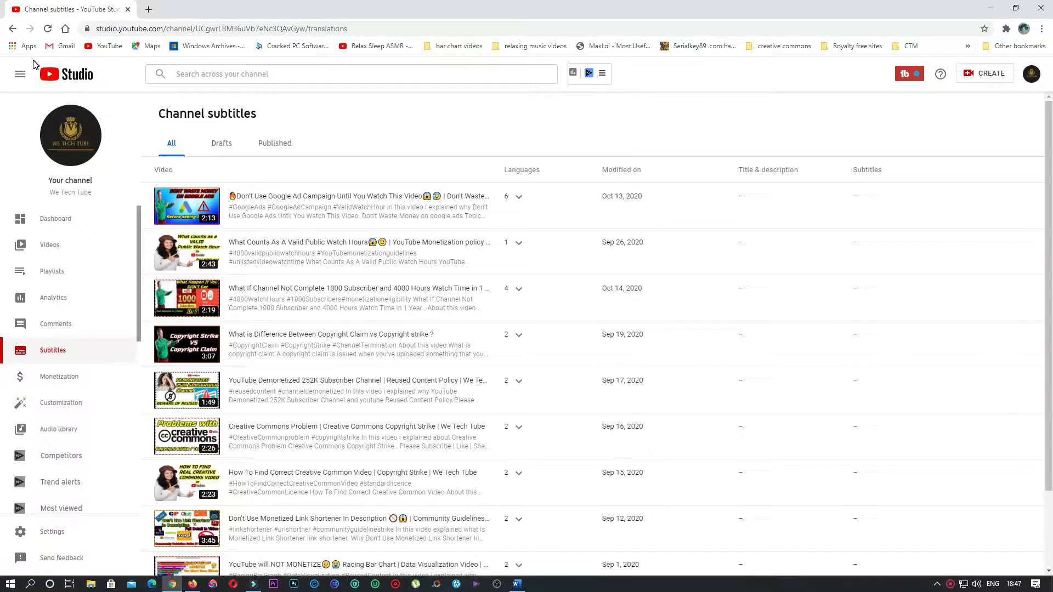
From the Dashboard, reach the Subtitles list and the Copyright Claim vs Copyright strike video
click(55, 218)
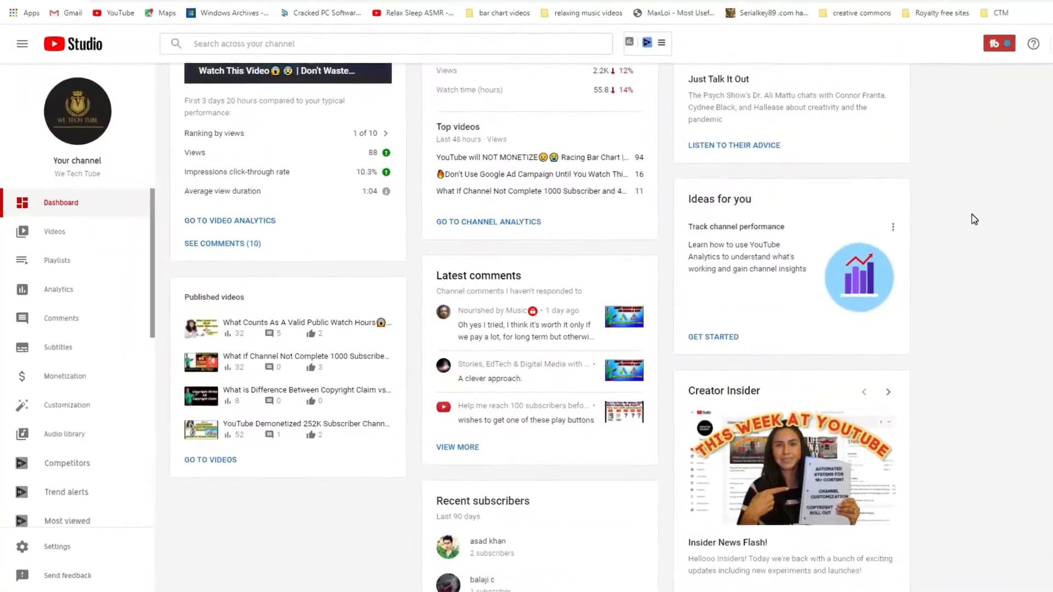
scroll(down, 3)
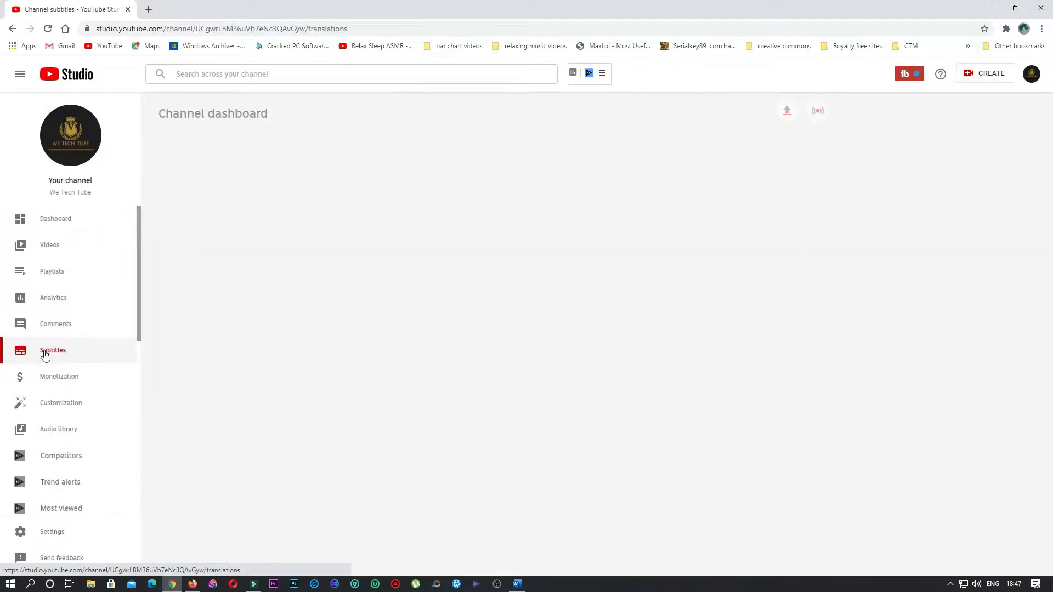
click(52, 349)
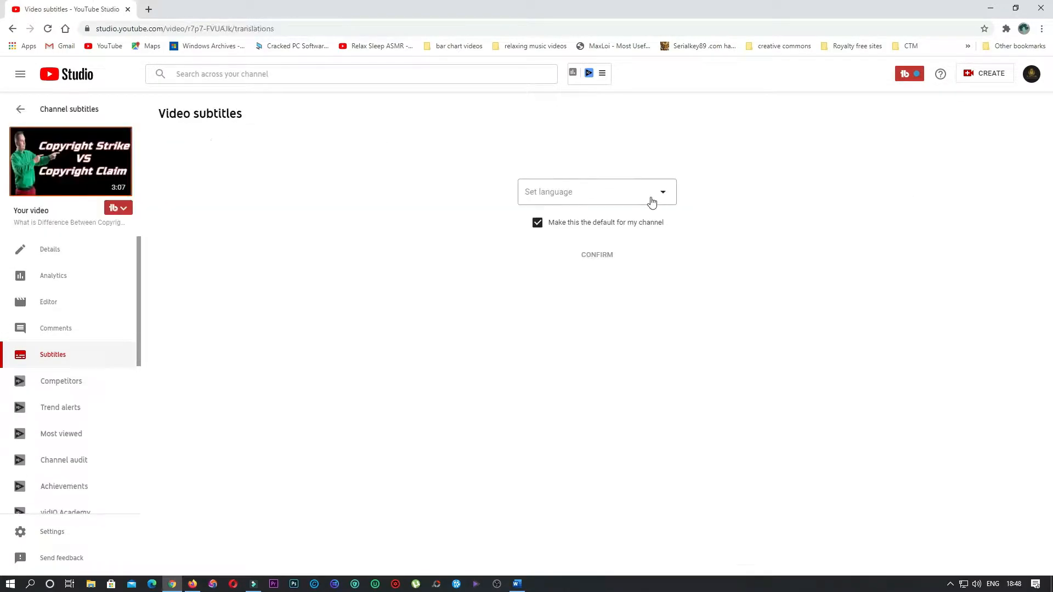
Choose English (India) as the video language and confirm it
click(595, 192)
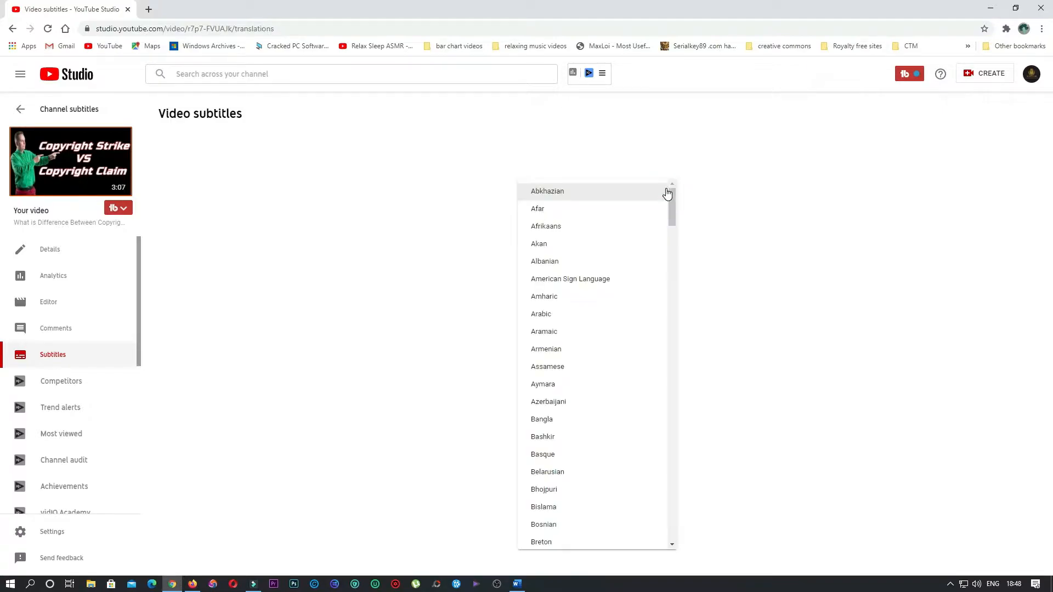
scroll(down, 3)
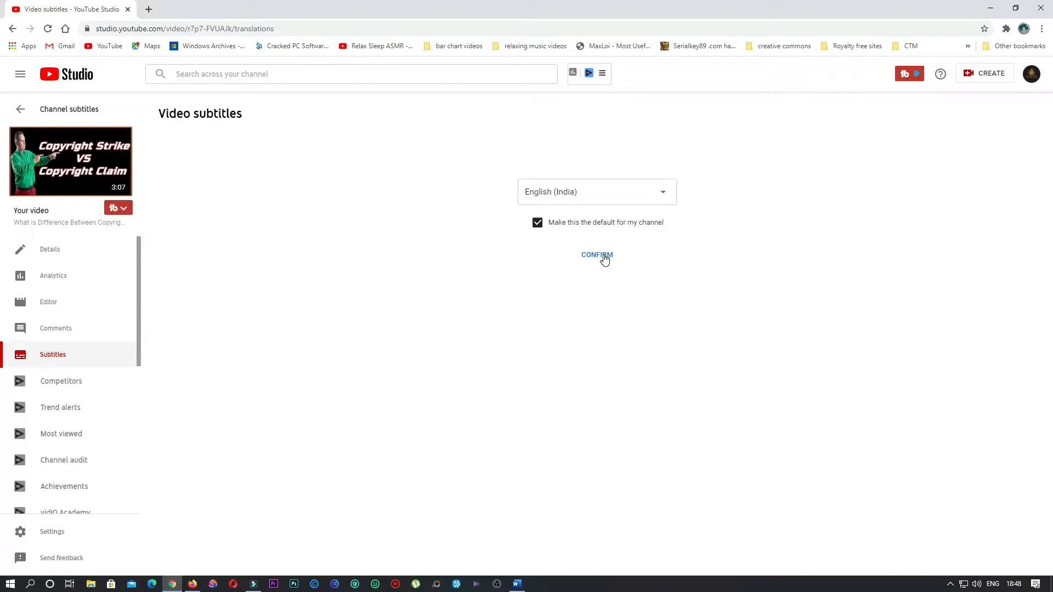
click(595, 254)
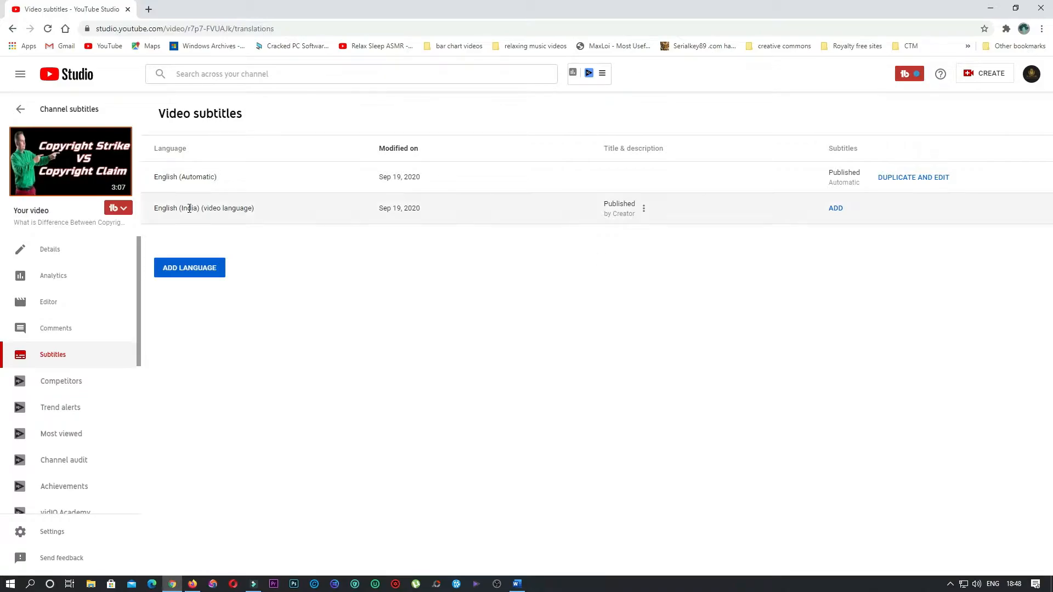
mouse_move(911, 179)
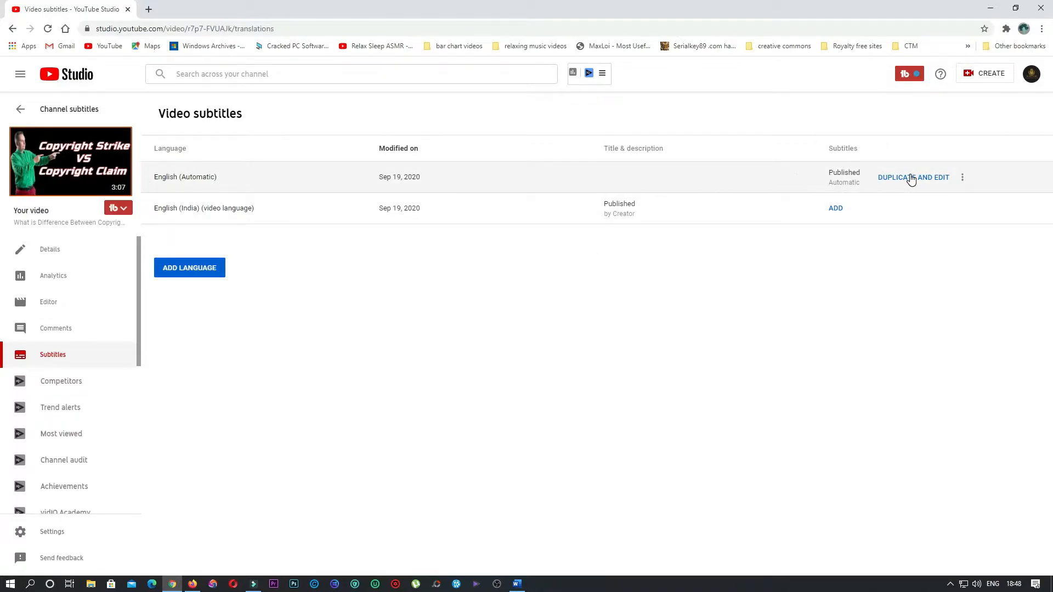
Duplicate the English (Automatic) captions, assign timings and review the timed captions
click(912, 177)
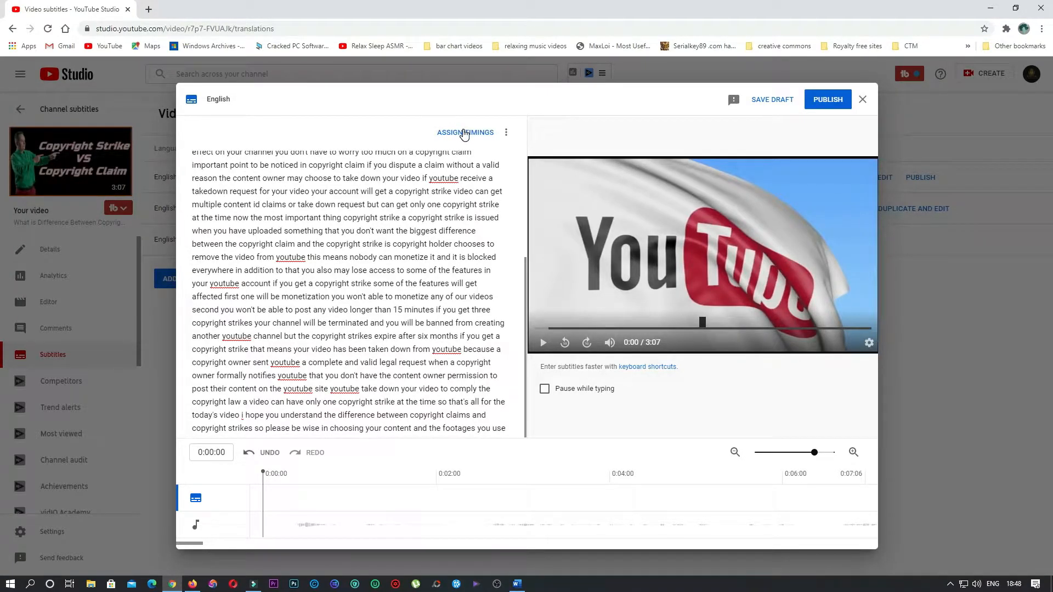
click(464, 132)
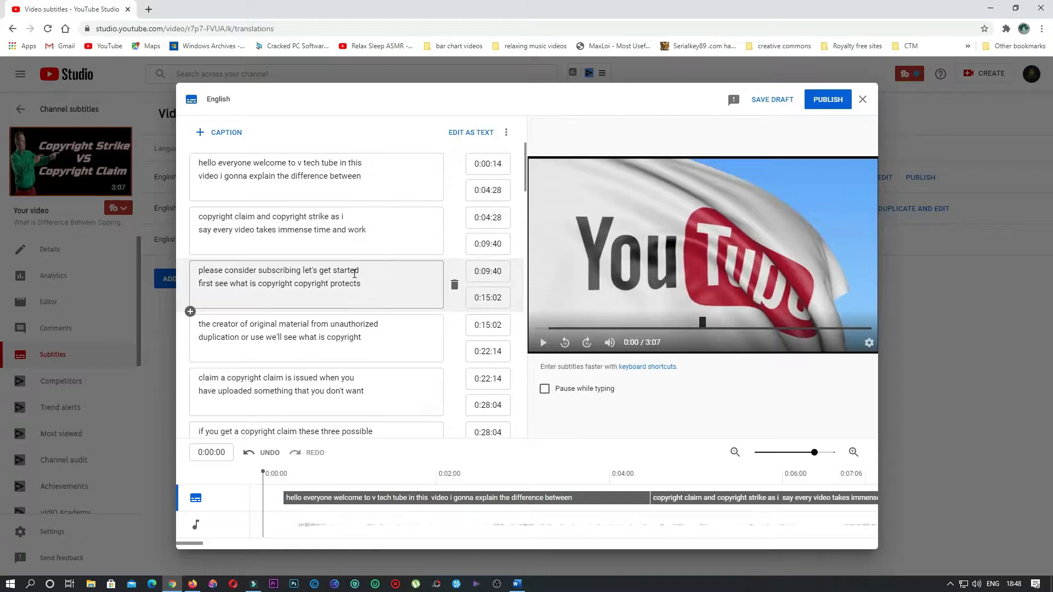
scroll(down, 3)
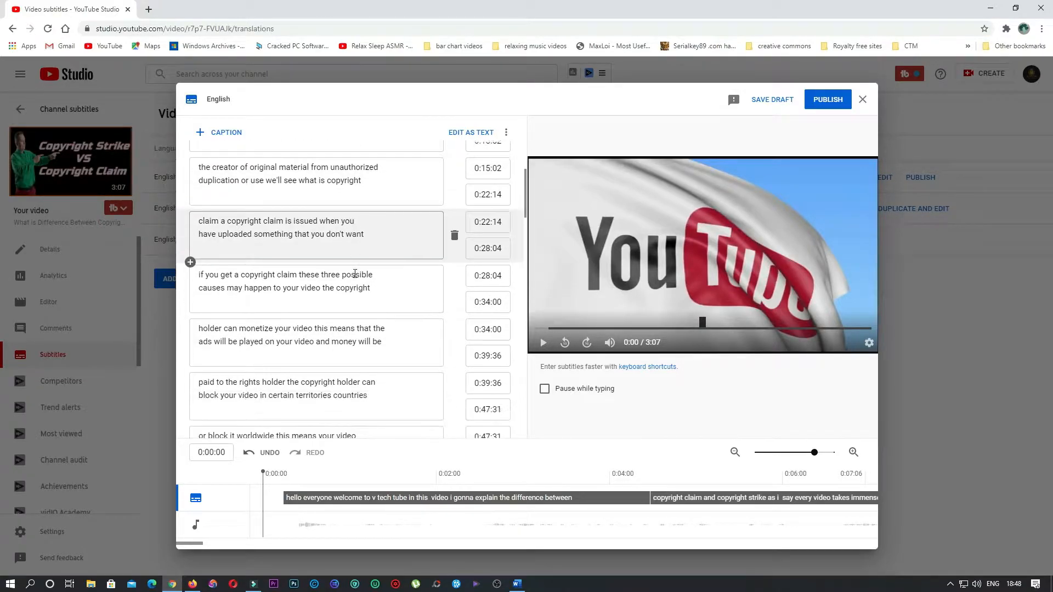
scroll(down, 3)
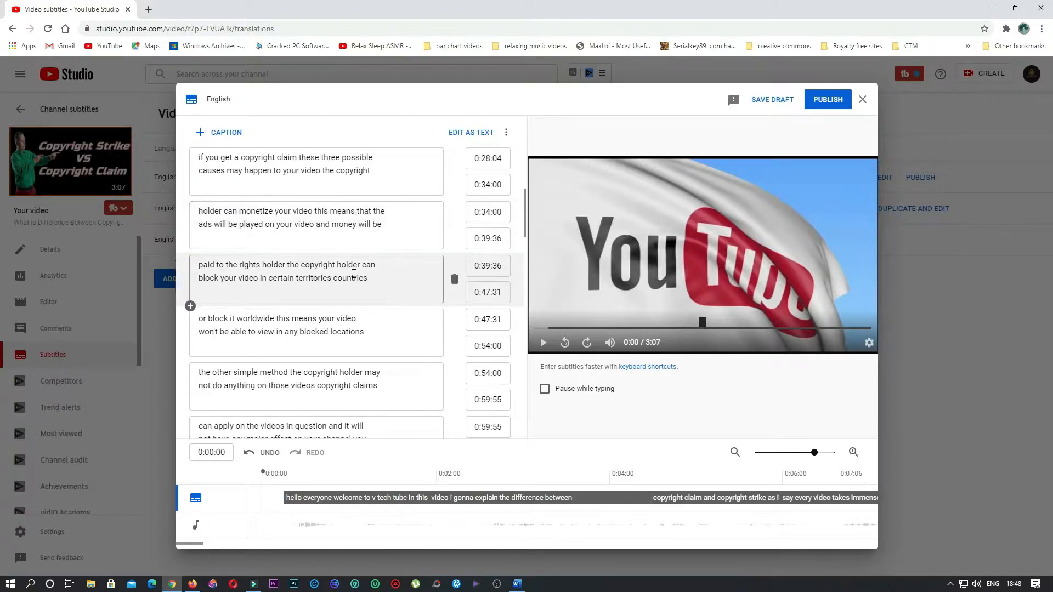
scroll(down, 3)
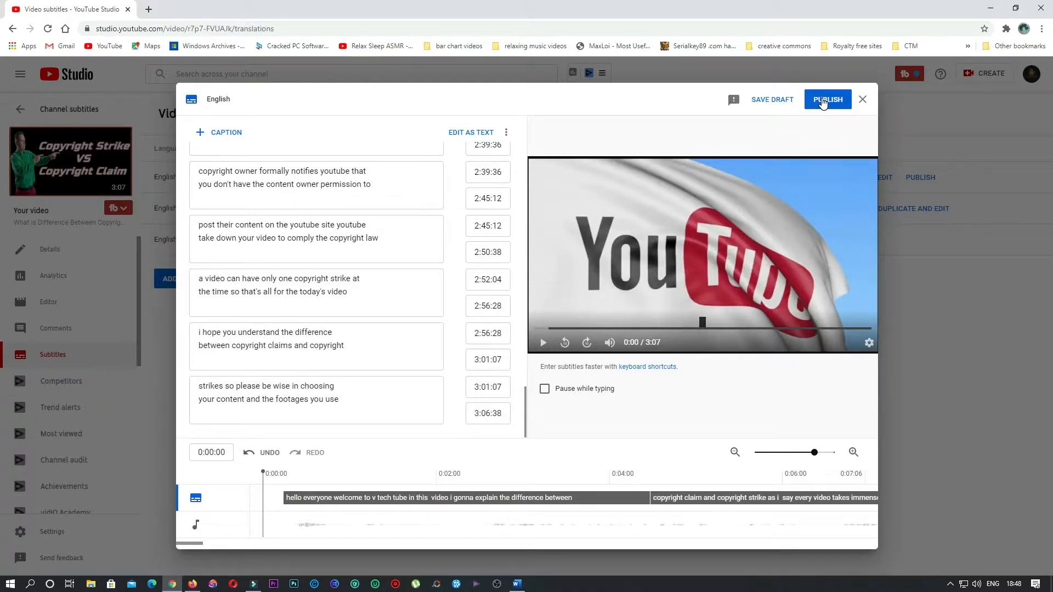
Publish the duplicated English subtitle track
click(828, 100)
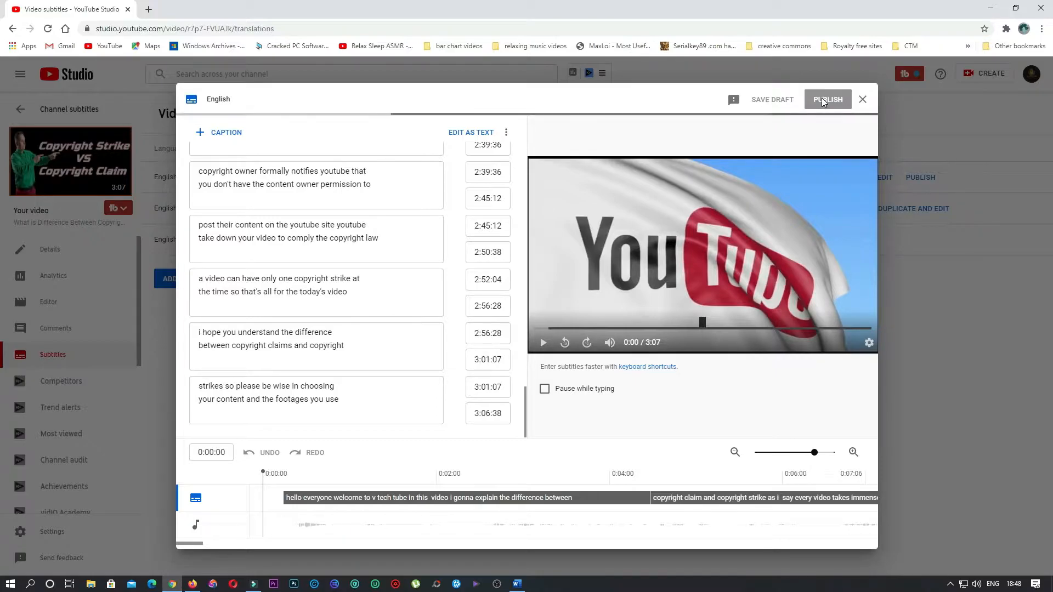
click(826, 99)
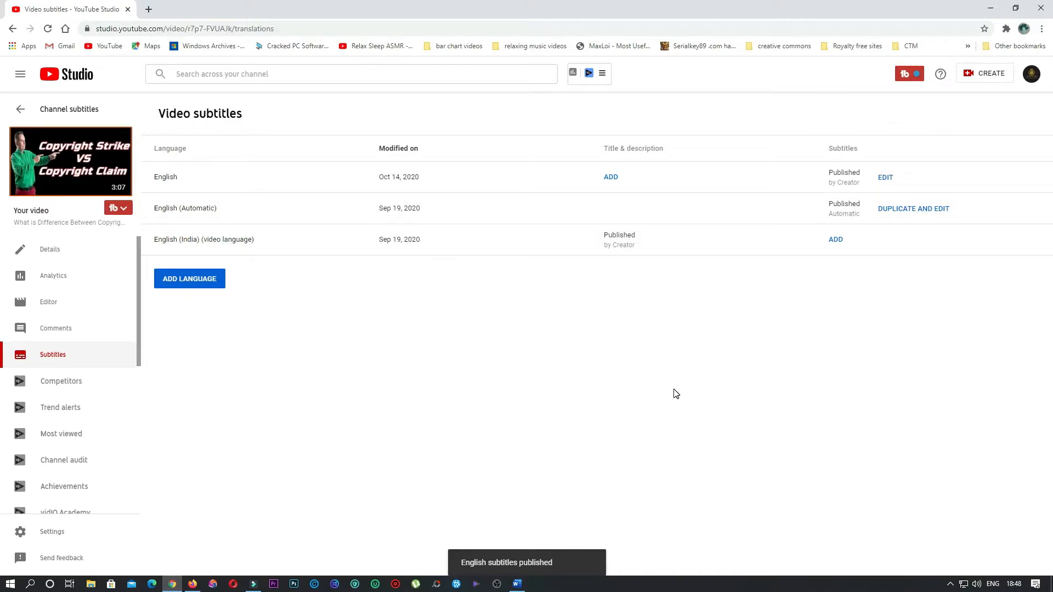
mouse_move(189, 279)
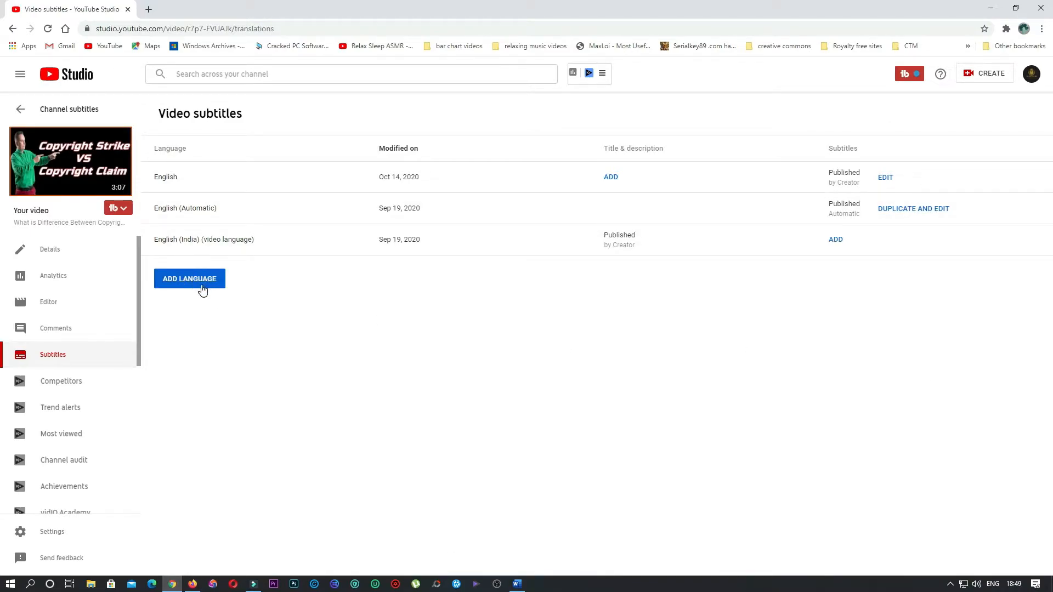
Add French (France) as a subtitle language and begin adding its subtitles
click(189, 278)
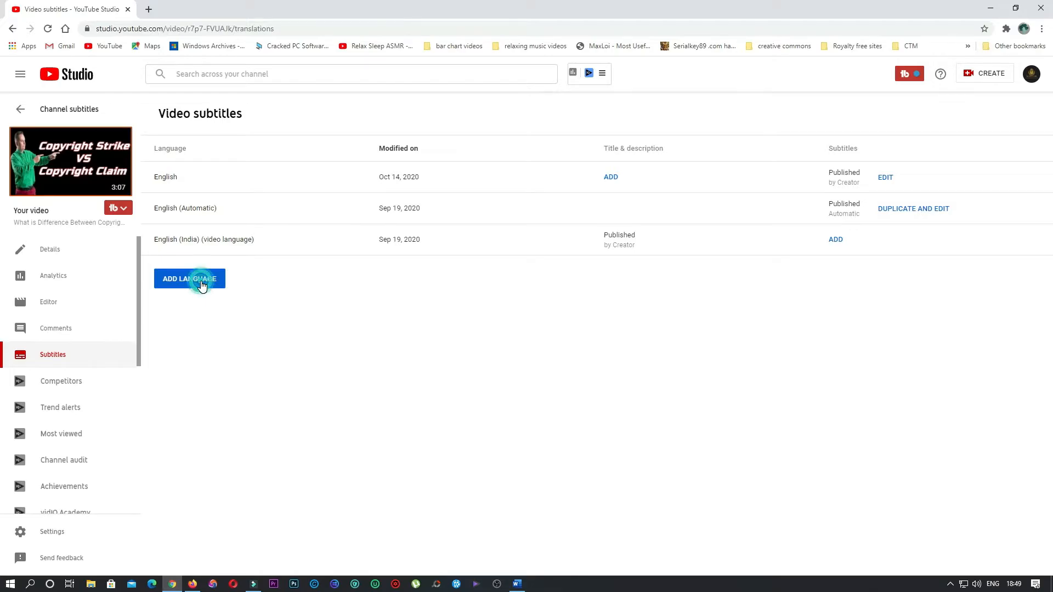
click(189, 278)
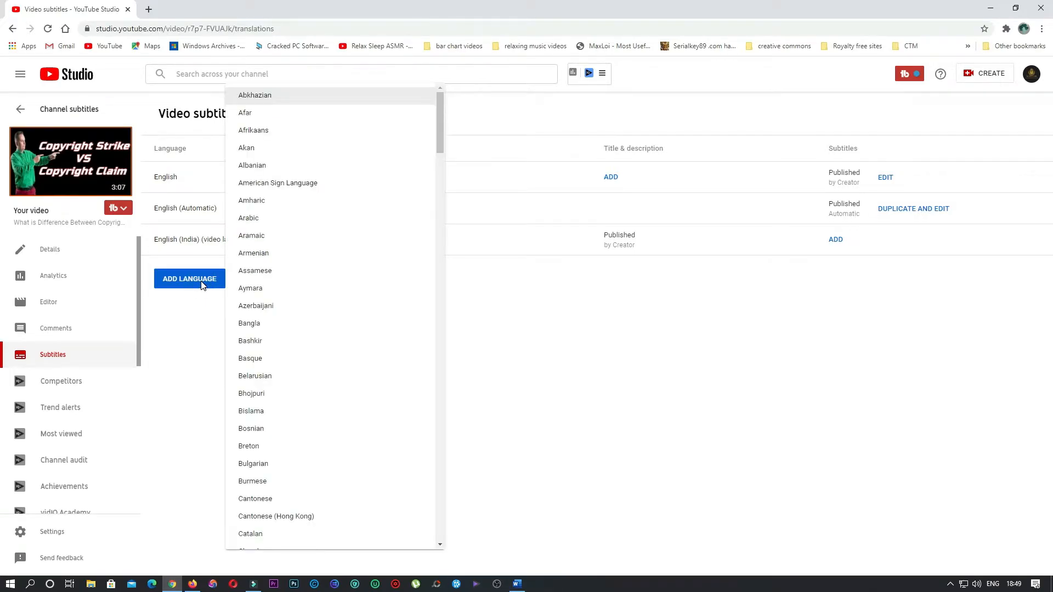
scroll(down, 3)
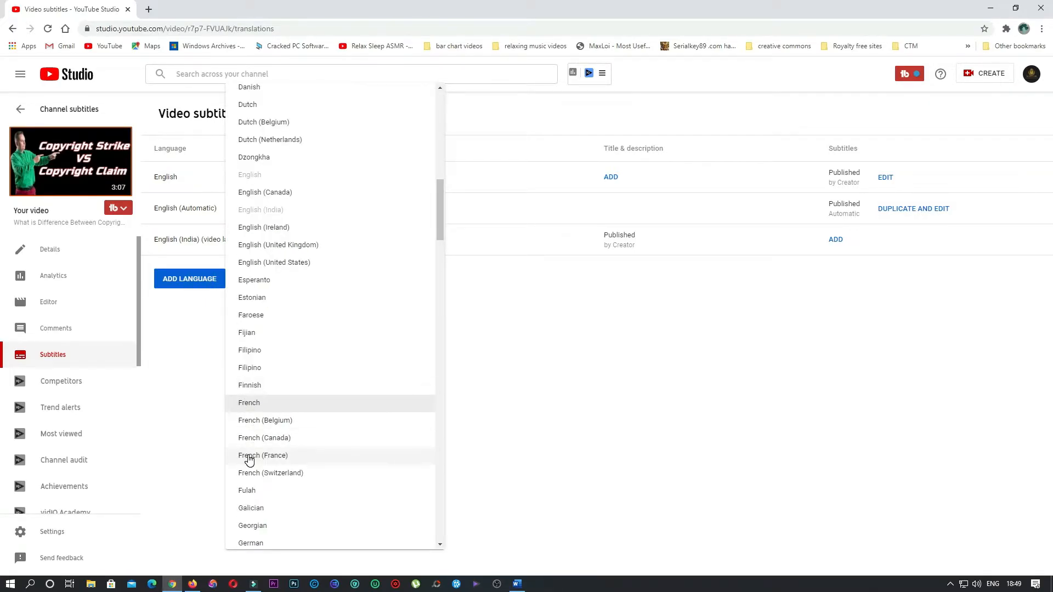
click(262, 455)
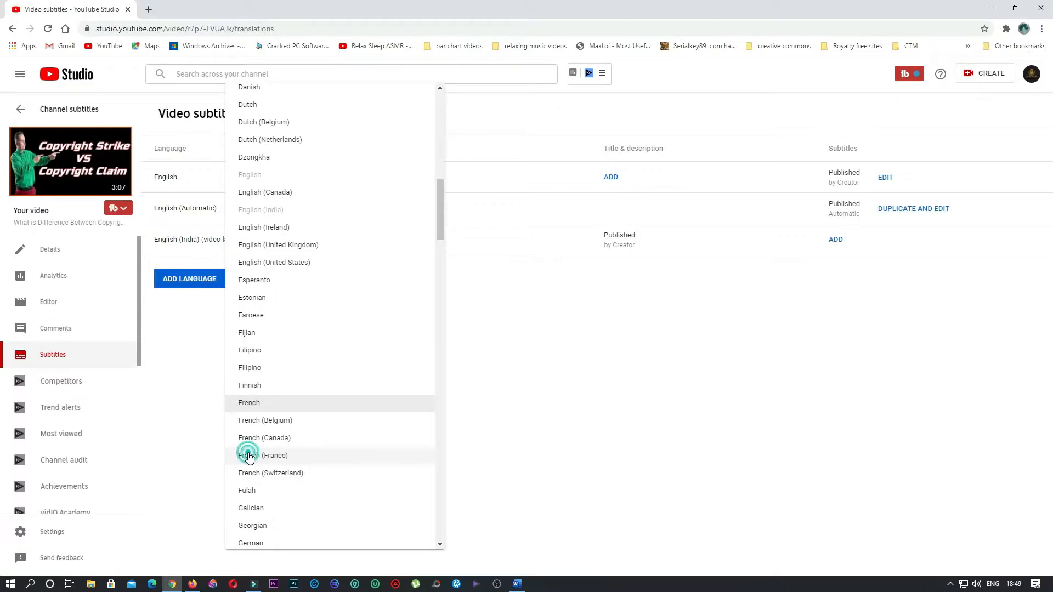
click(263, 455)
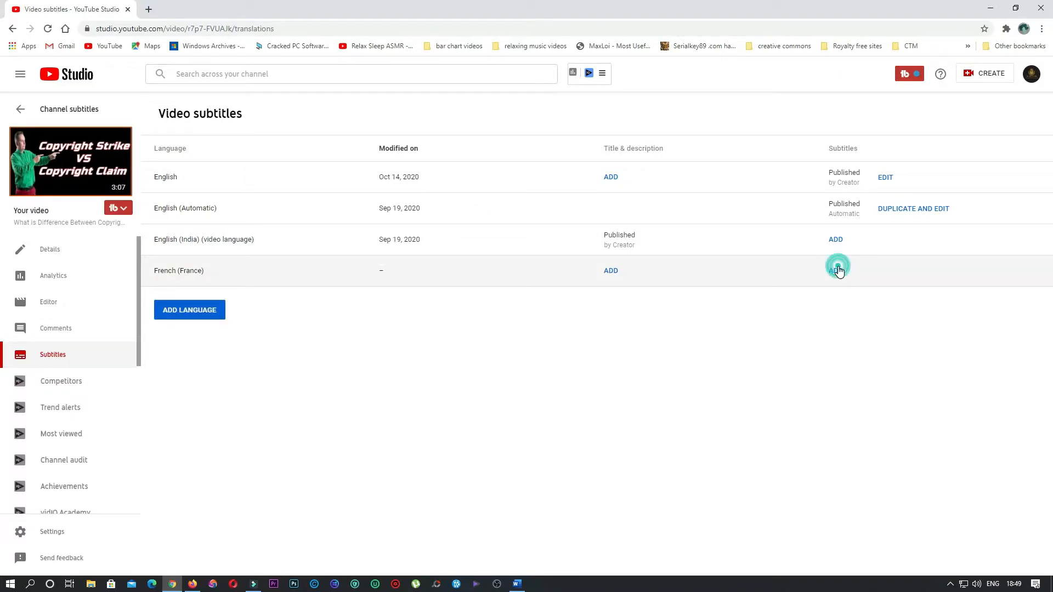
click(837, 269)
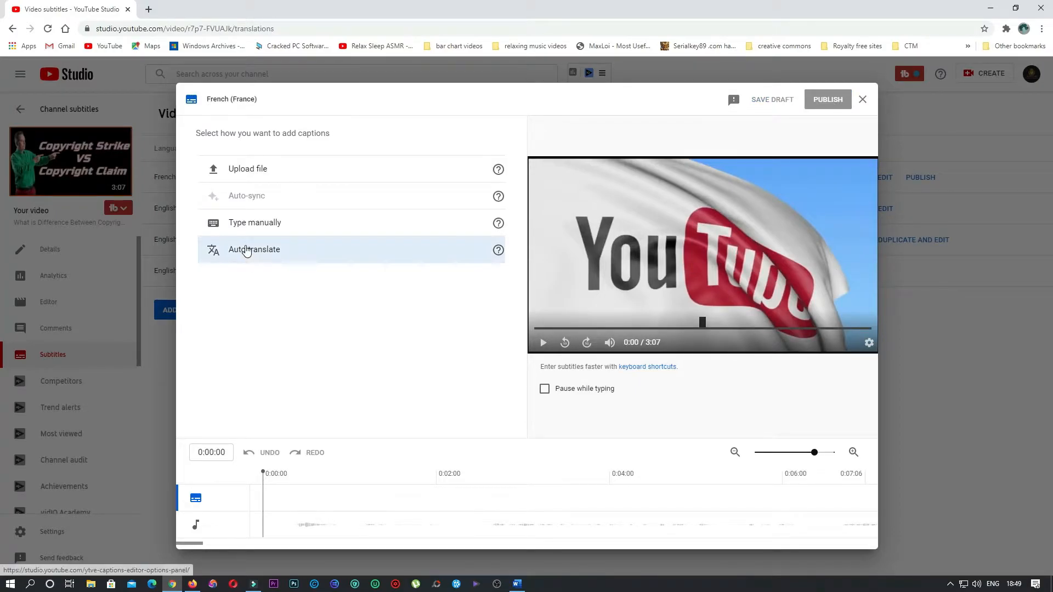
Auto-translate the French (France) subtitles and publish them
click(254, 248)
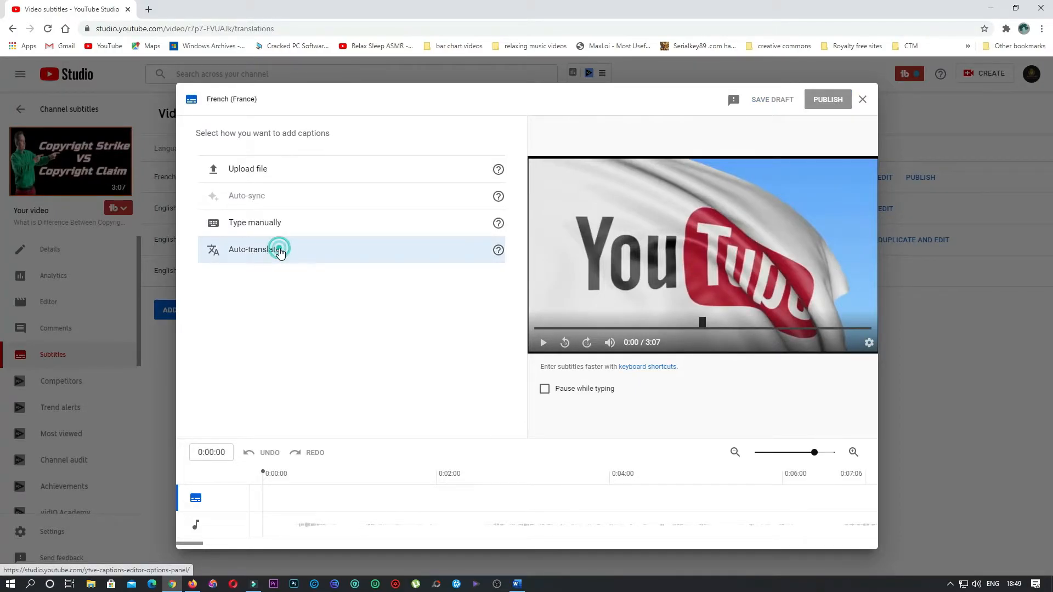
click(254, 249)
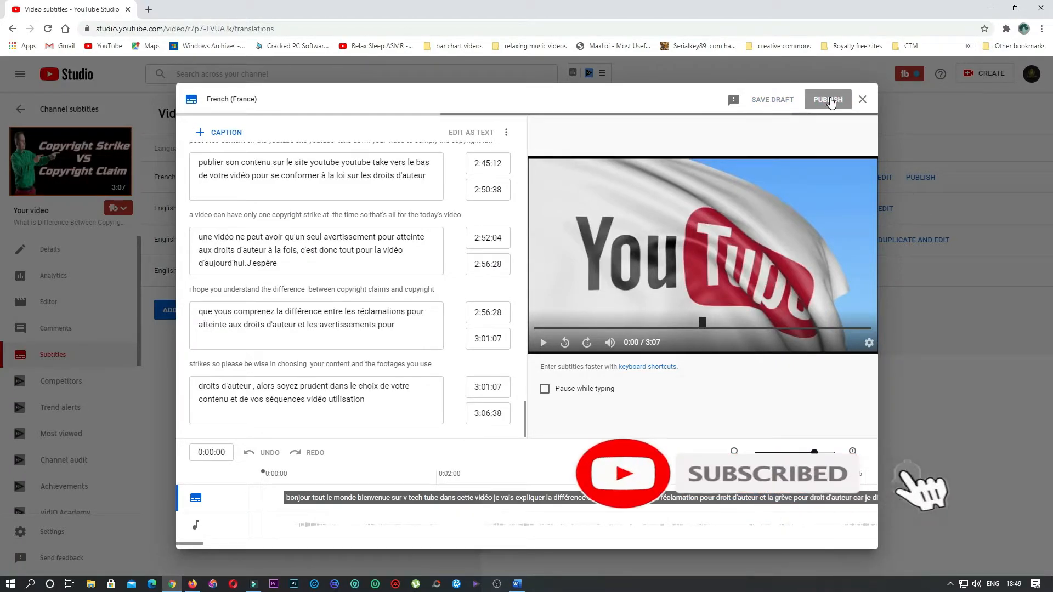
click(826, 99)
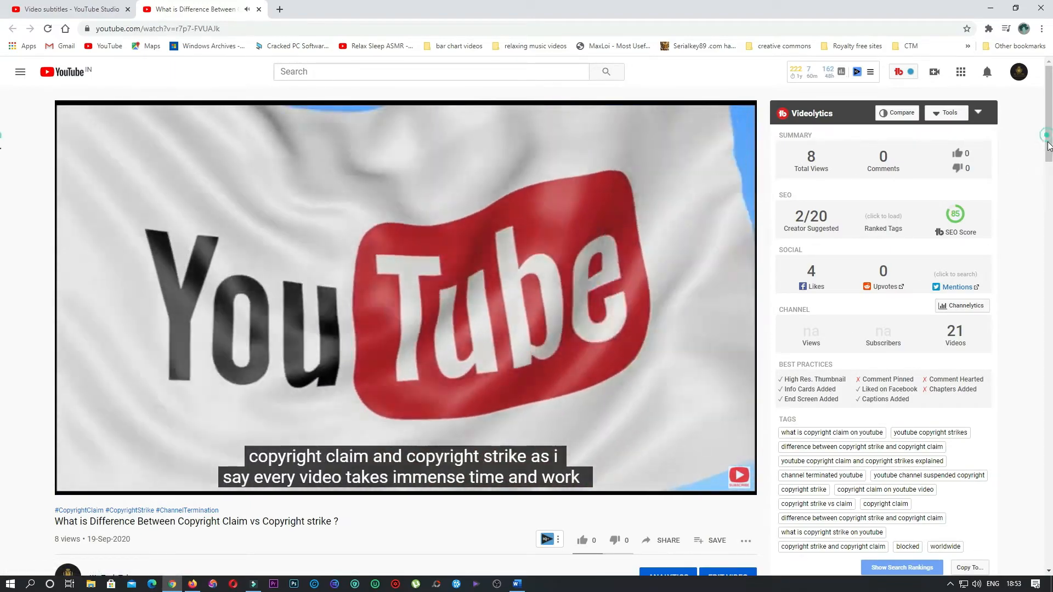
Switch the watch-page player to French (France) subtitles
click(680, 484)
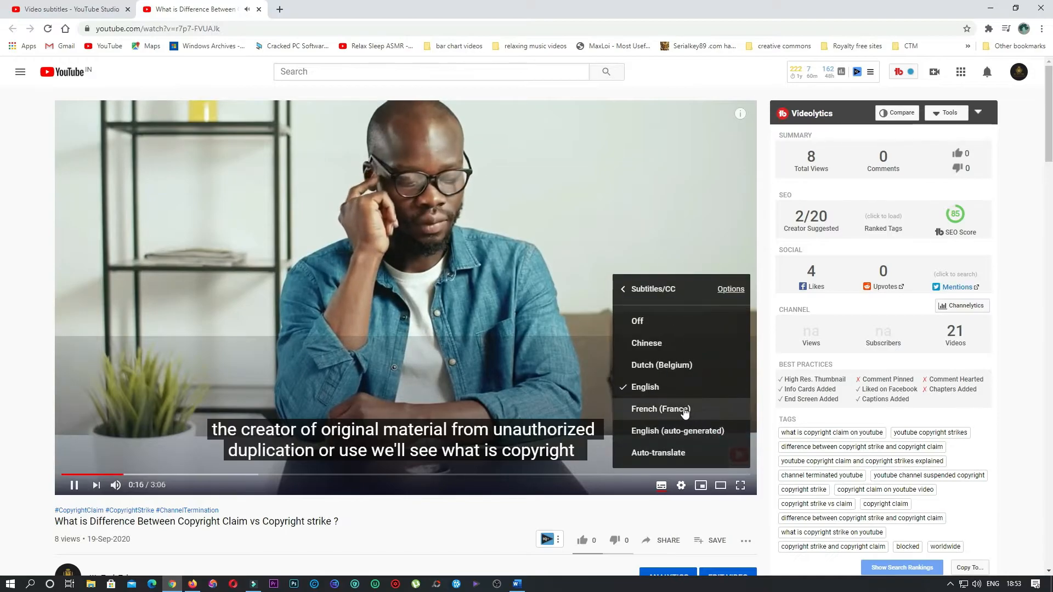
click(660, 409)
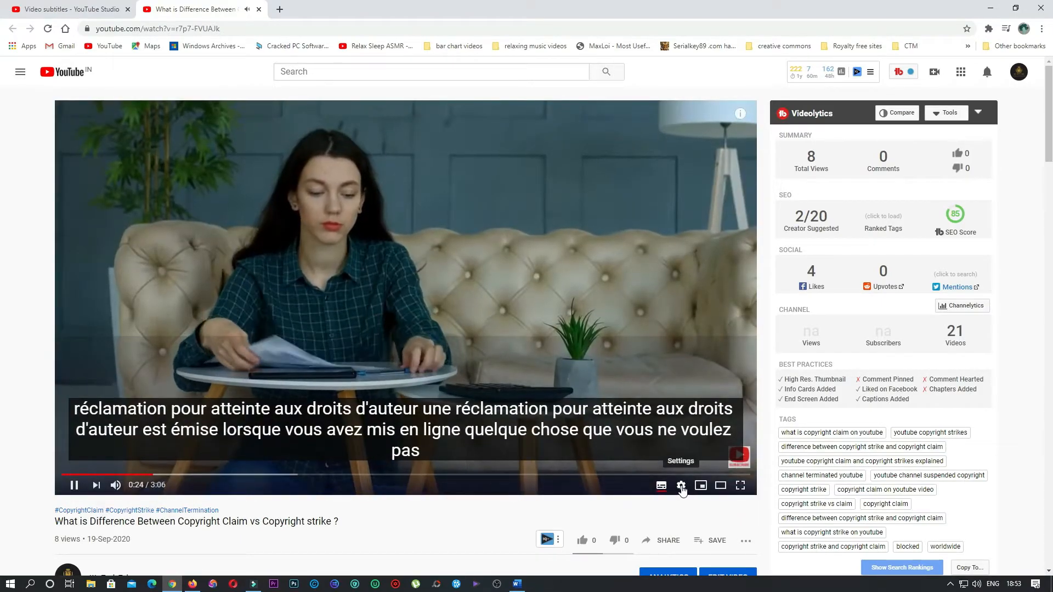
Show auto-translated subtitles such as Chinese and Dutch (Belgium), then dismiss Settings
click(680, 484)
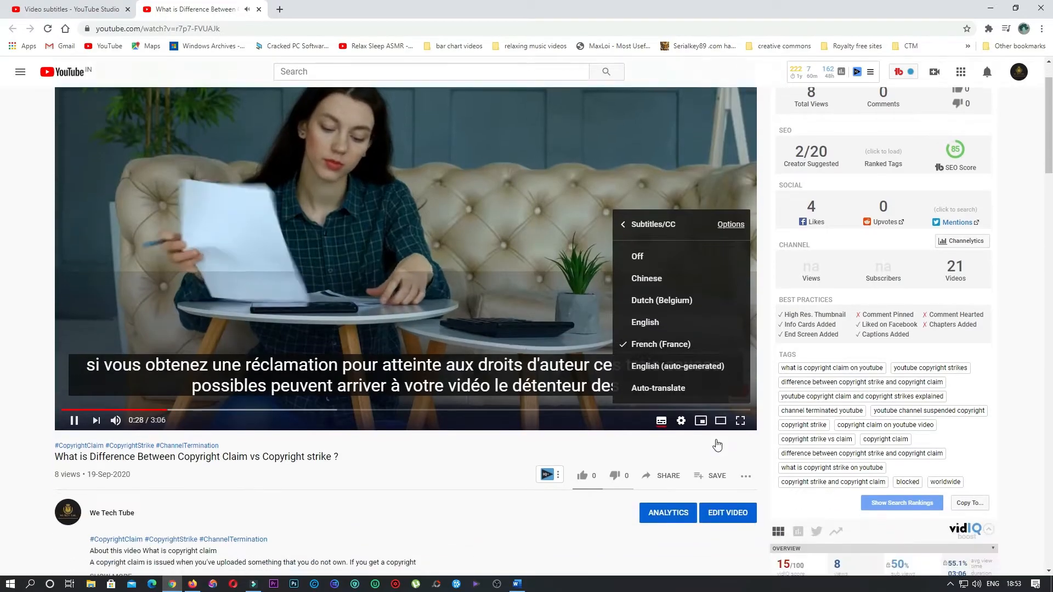
click(622, 224)
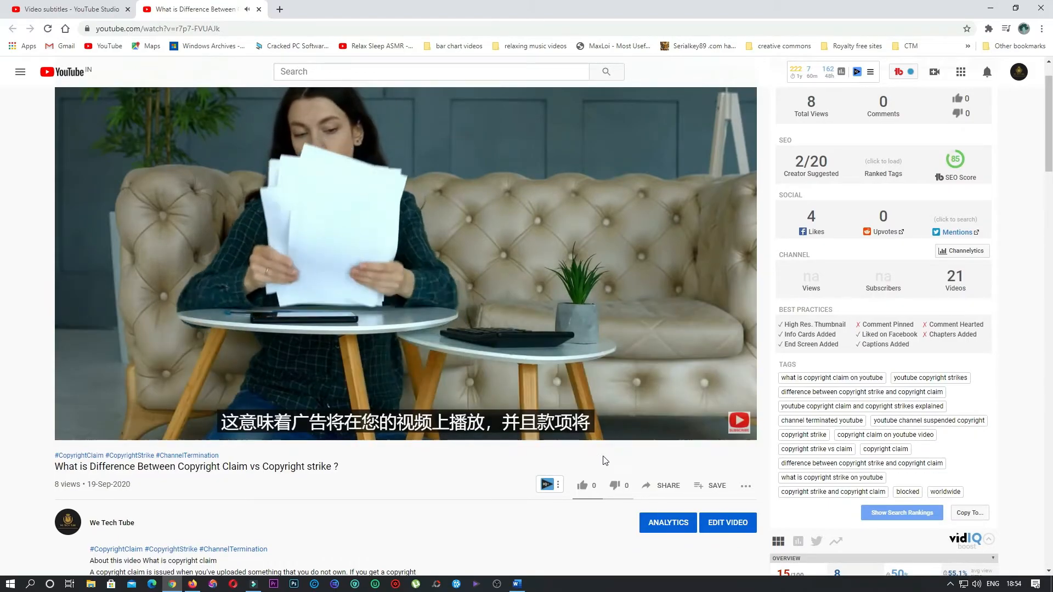
click(681, 430)
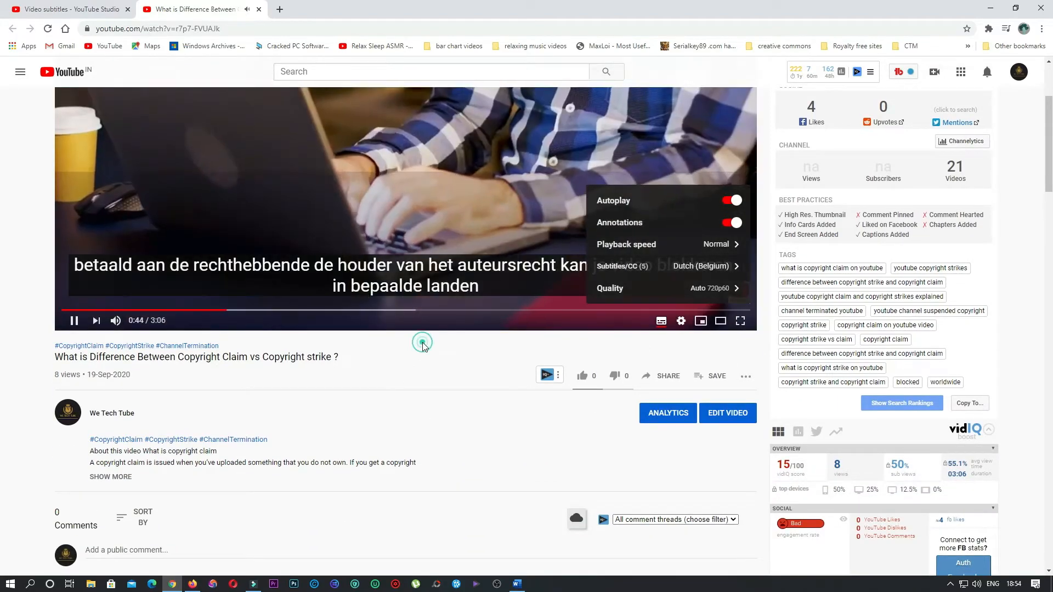
click(422, 343)
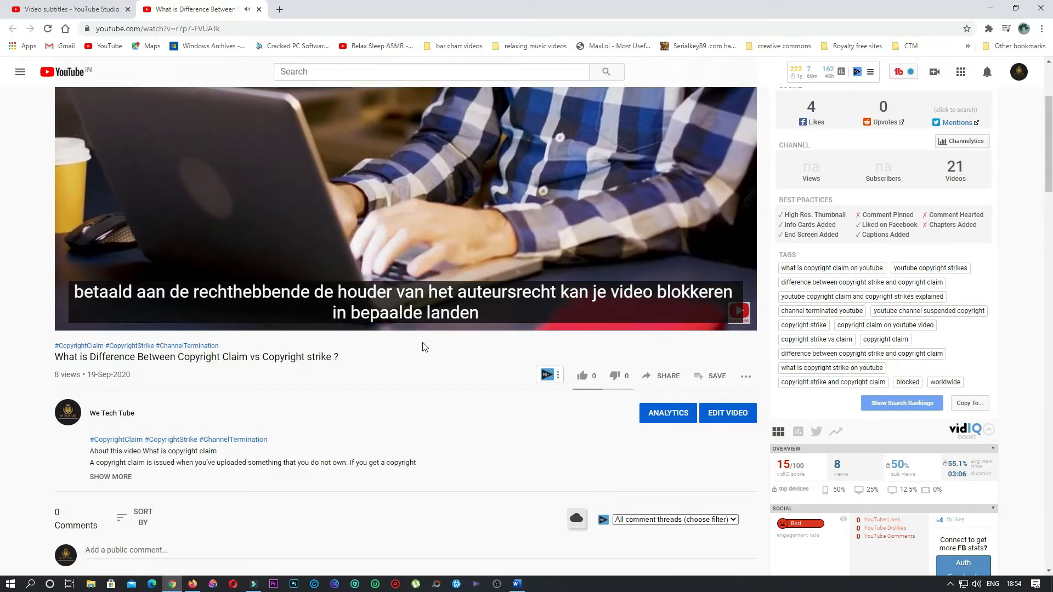